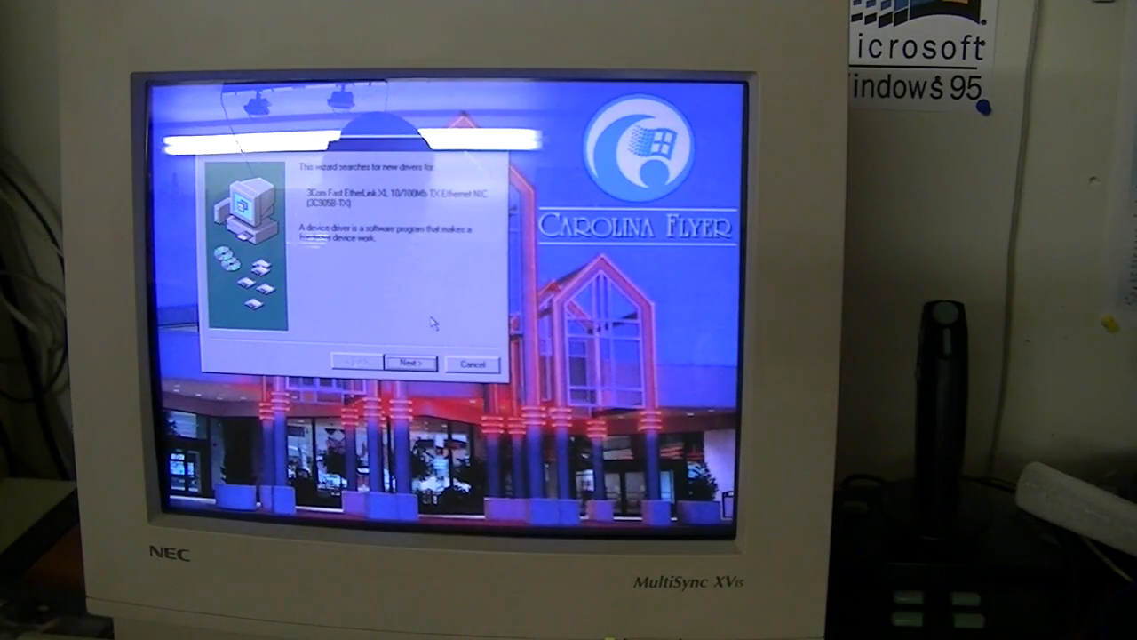
- Advance the wizard past the 3Com Fast EtherLink notice, searching for and accepting the best driver location
click(409, 362)
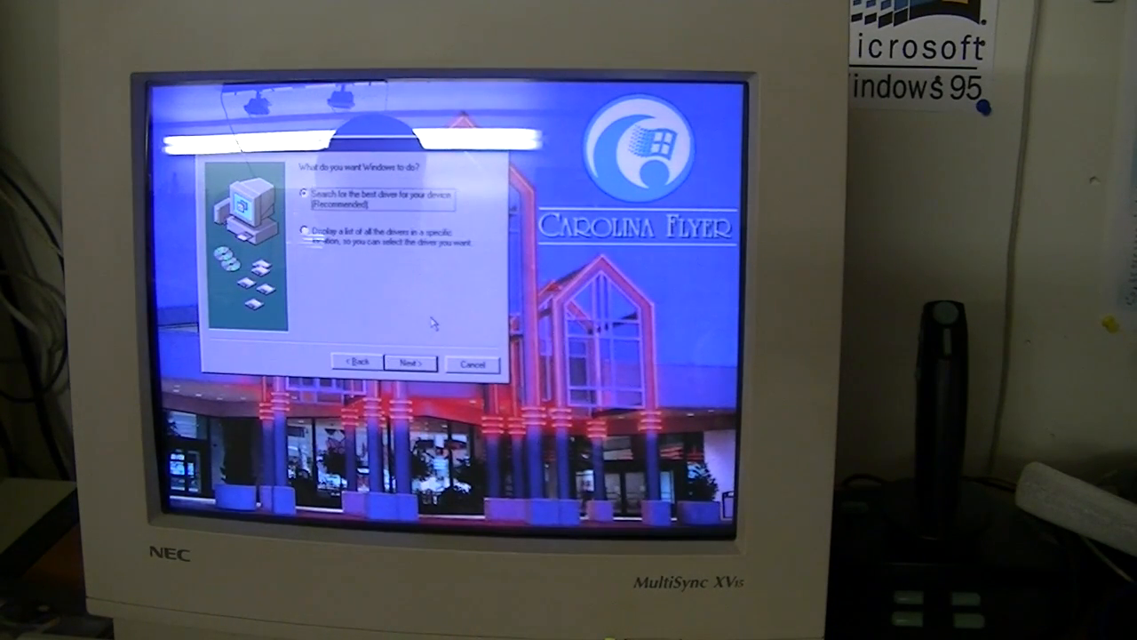
click(409, 362)
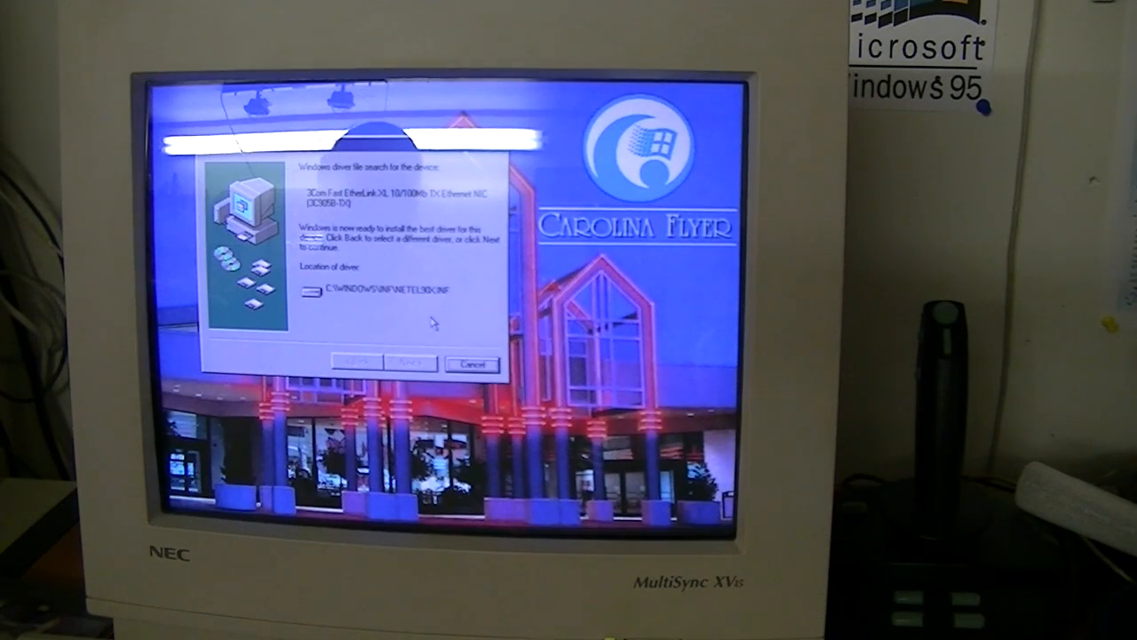
click(409, 363)
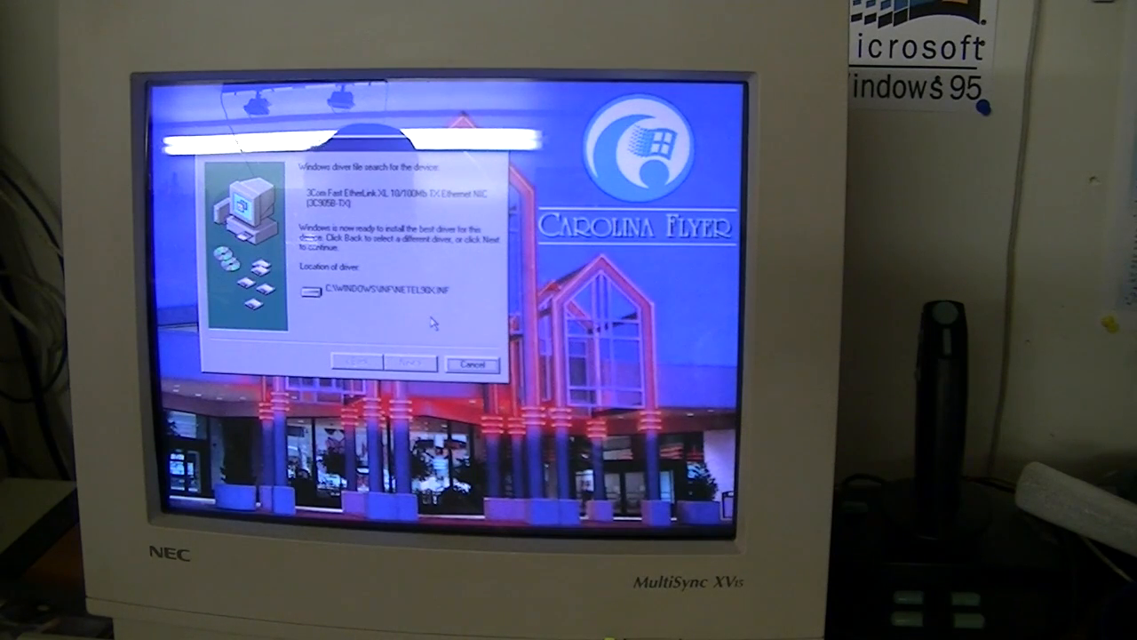
- Install the network driver, finish the wizard and agree to restart the computer now
click(407, 362)
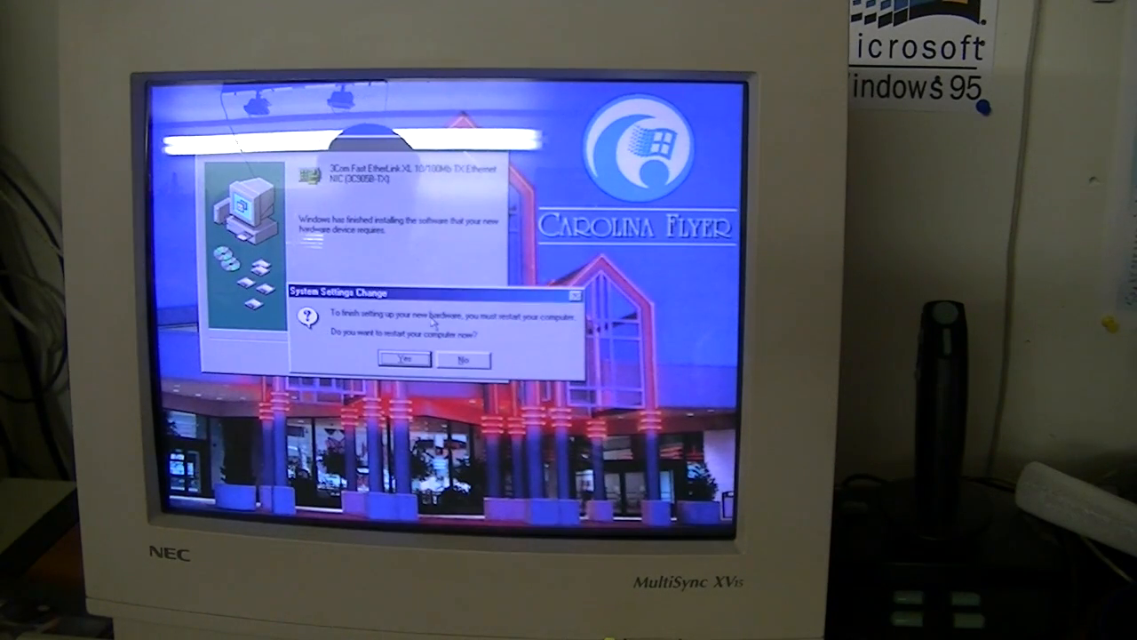
click(405, 359)
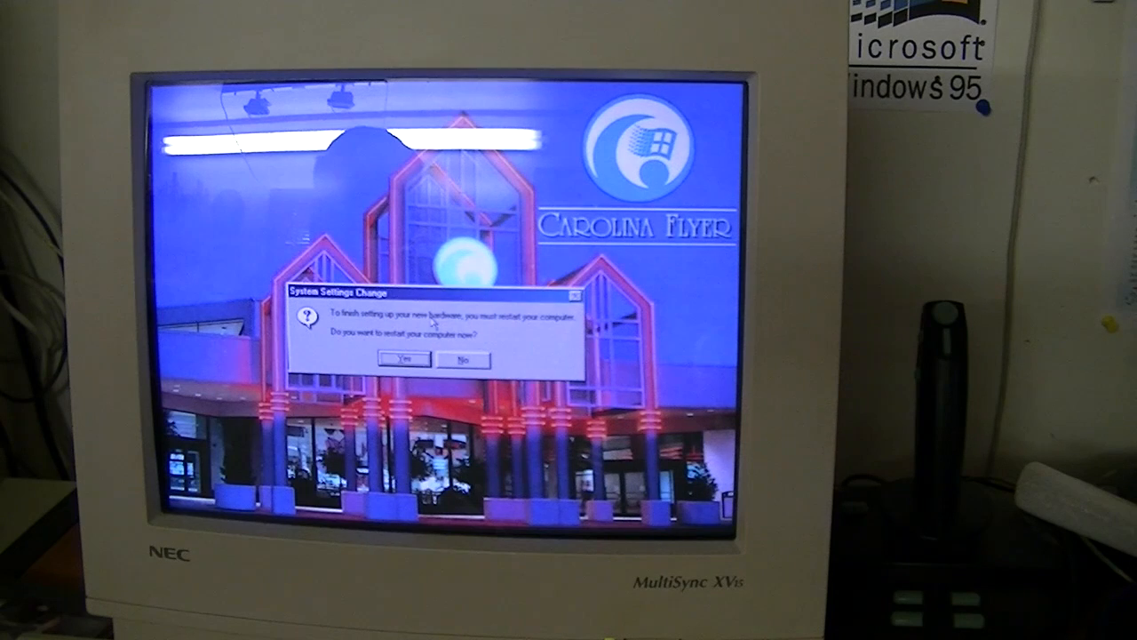
click(462, 359)
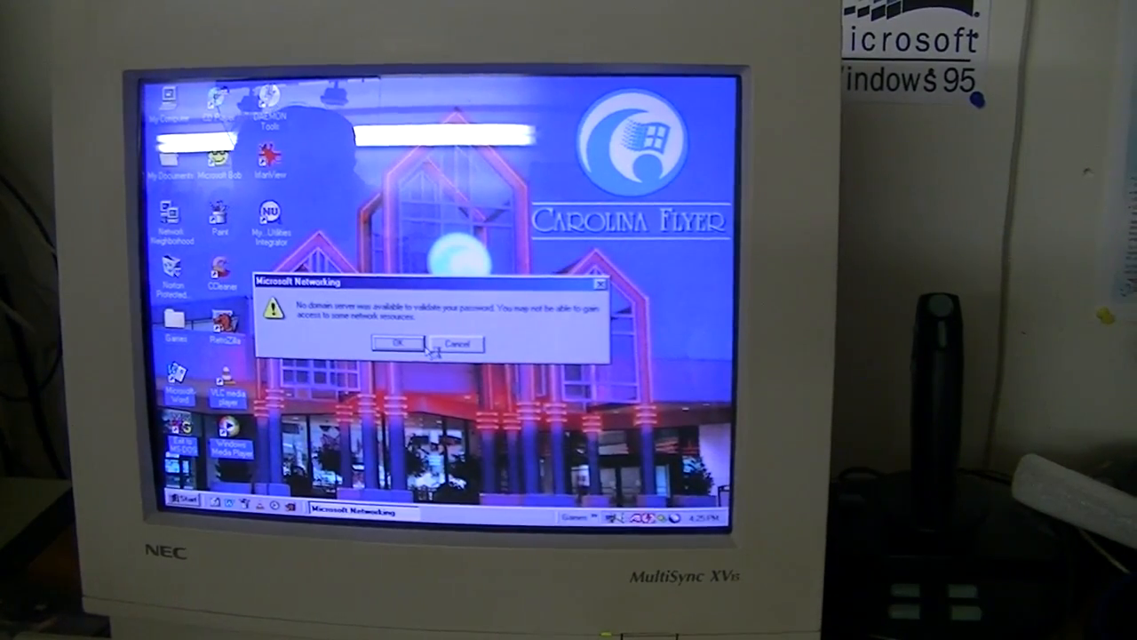
- Dismiss the no-domain-server notice and review the installed hardware list in Device Manager
click(396, 345)
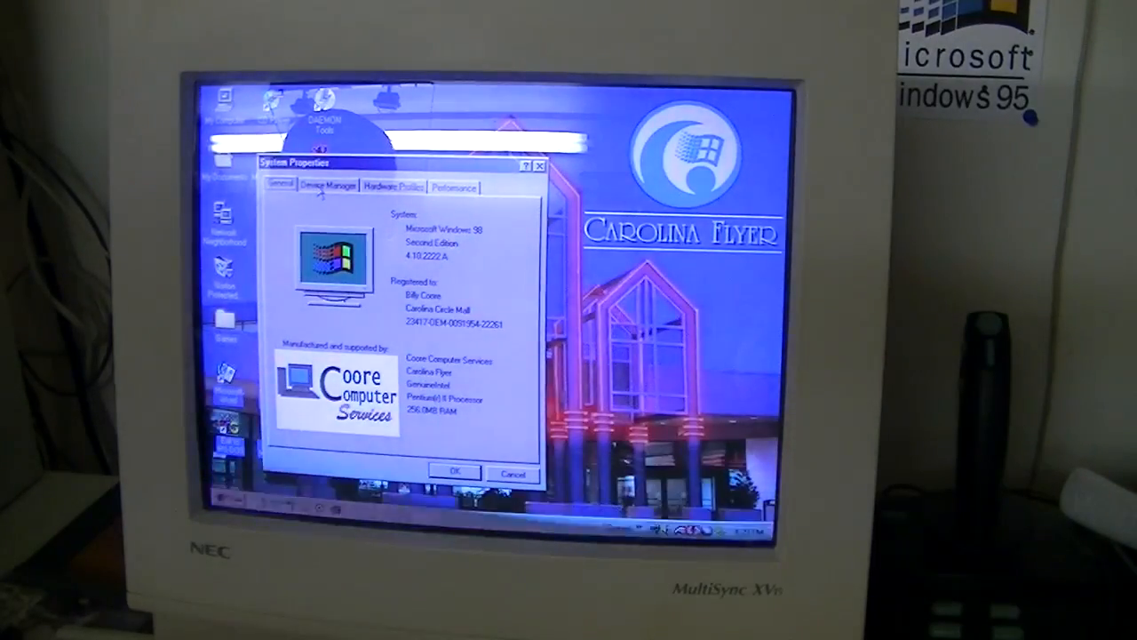
click(327, 185)
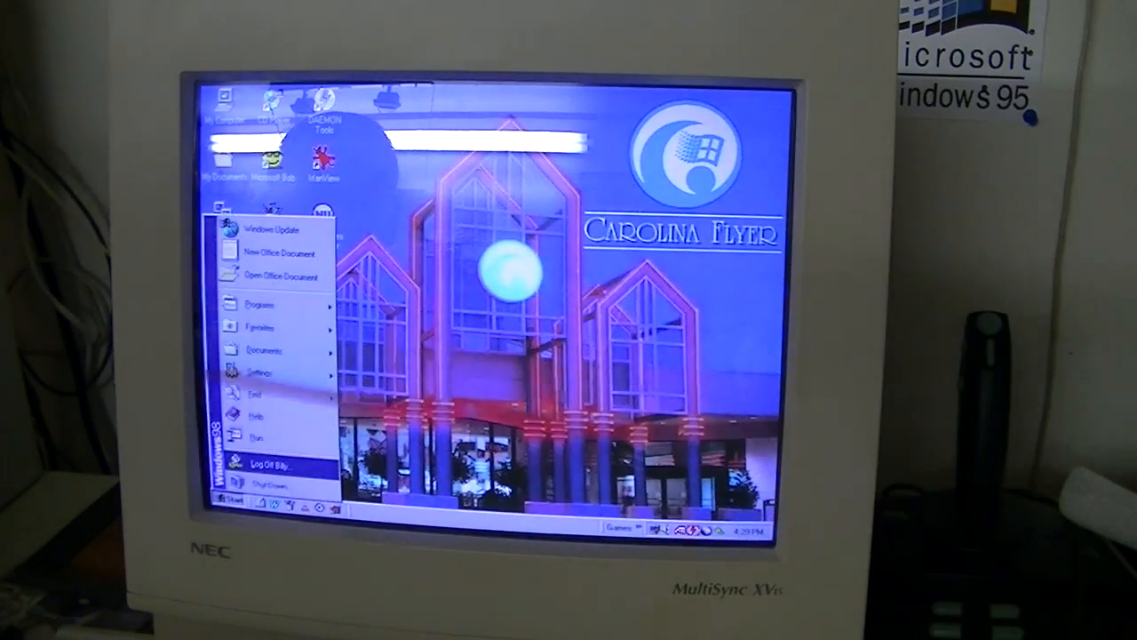
- Run dxdiag to read the System tab summary, then exit the DirectX Diagnostic Tool
click(258, 436)
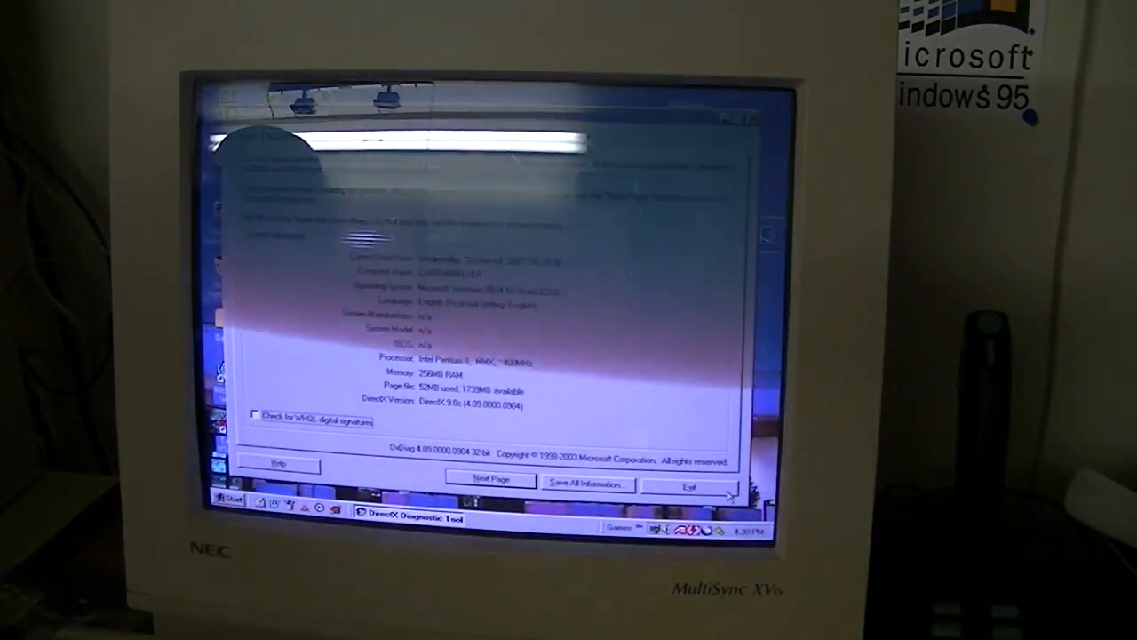
click(682, 487)
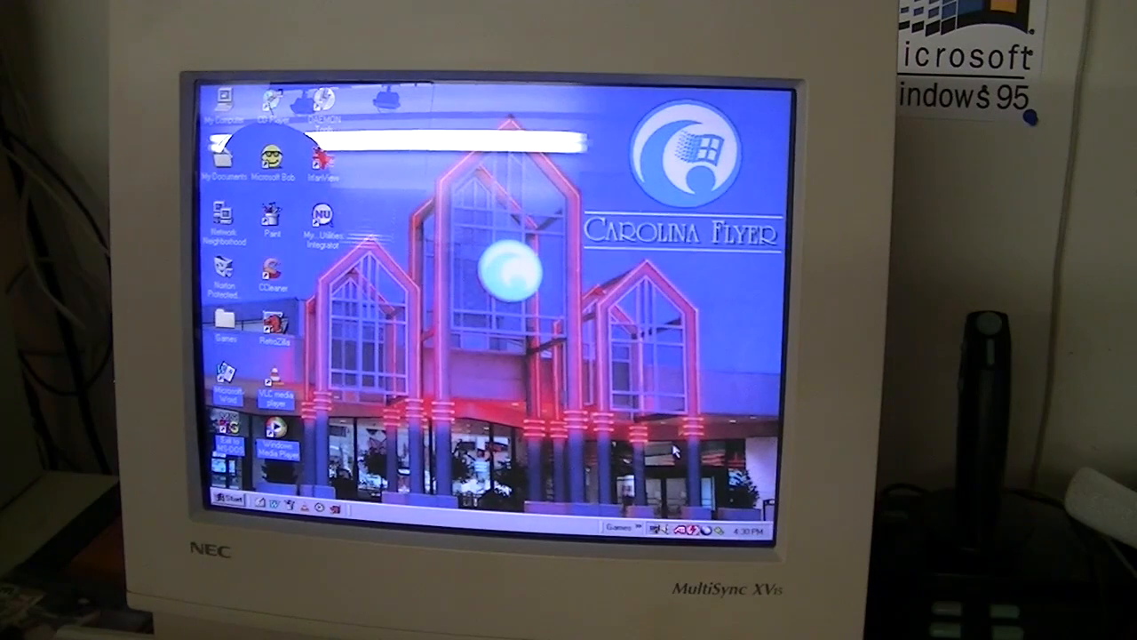